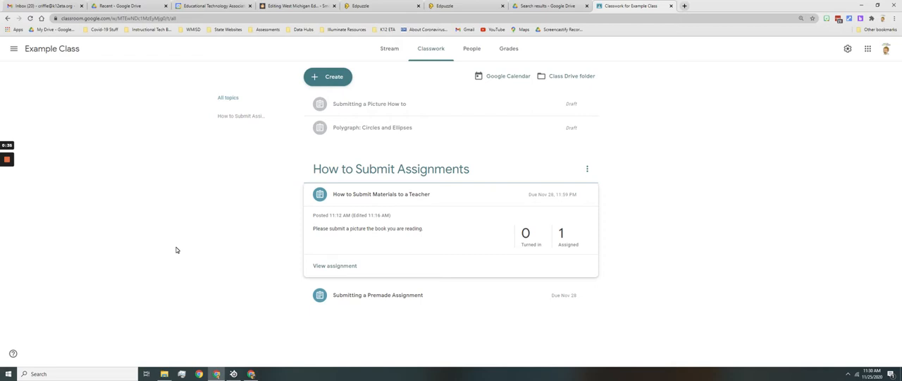
{"action": "mouse_move", "coordinate": [268, 147]}
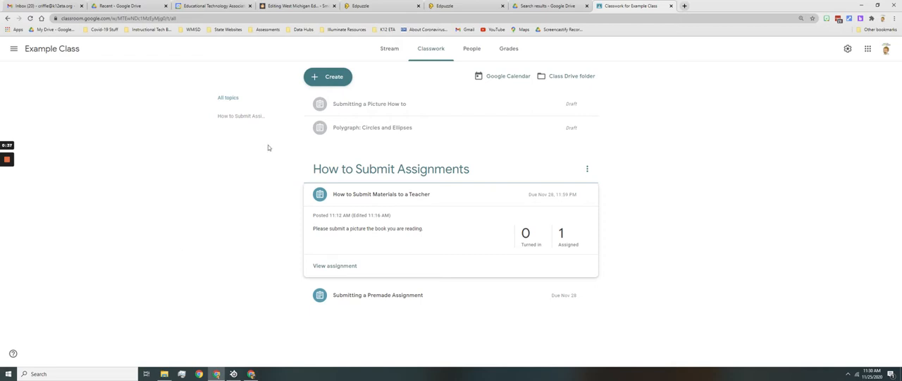
Create a new assignment titled 'Submit a picture' and show its attachment sources
{"action": "left_click", "coordinate": [327, 76]}
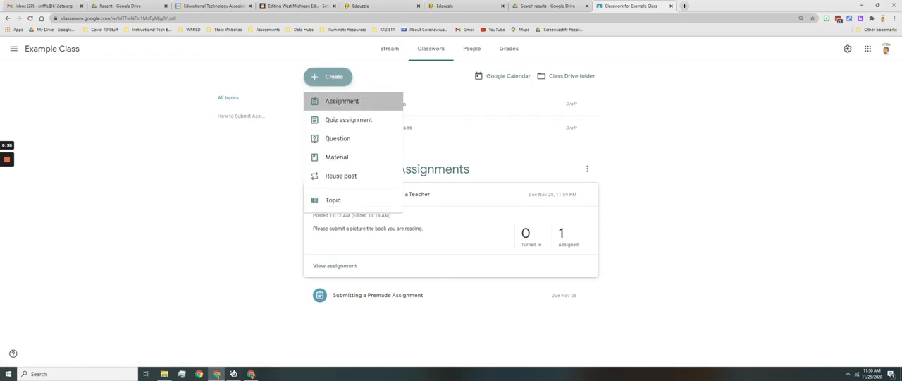
{"action": "left_click", "coordinate": [342, 101]}
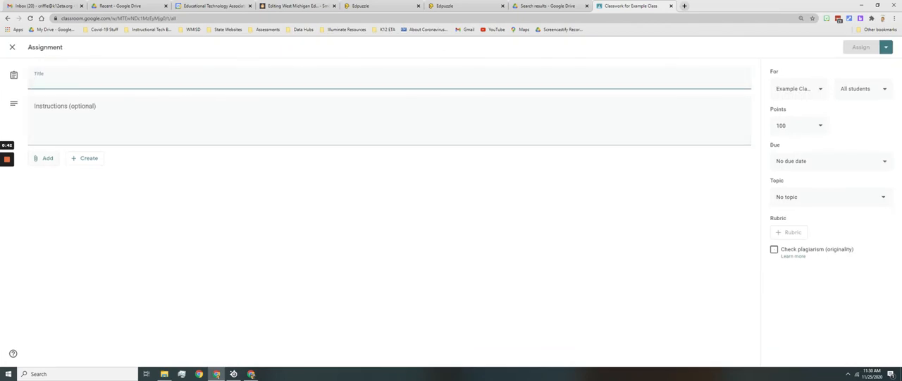
{"action": "left_click", "coordinate": [84, 158]}
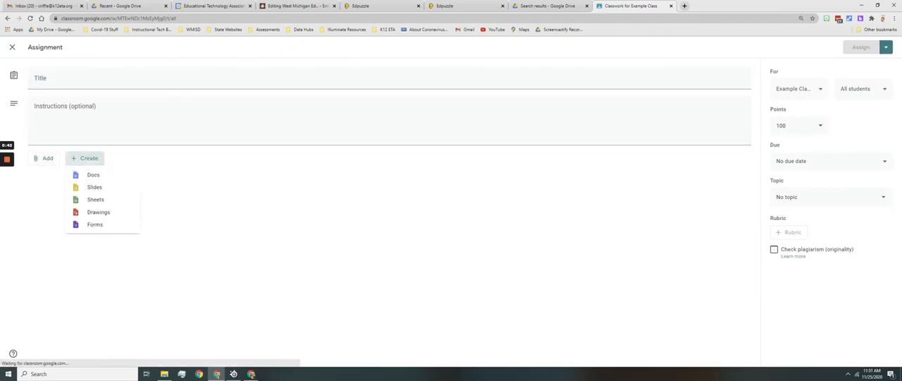
{"action": "mouse_move", "coordinate": [95, 187]}
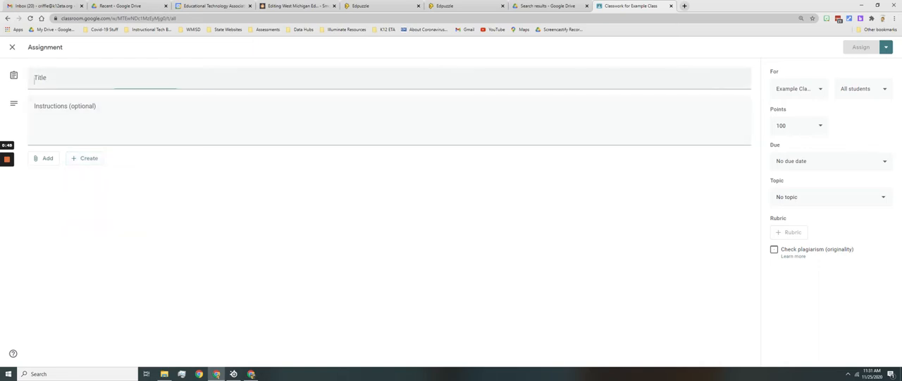
{"action": "type", "text": "Su"}
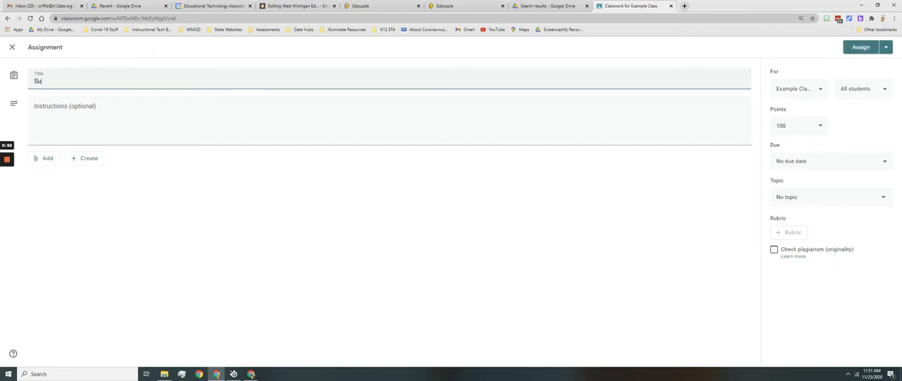
{"action": "type", "text": "bmit a pi"}
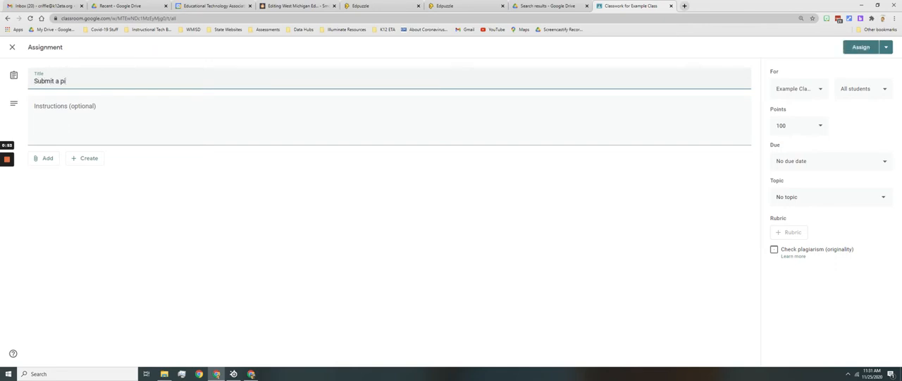
{"action": "type", "text": "cture"}
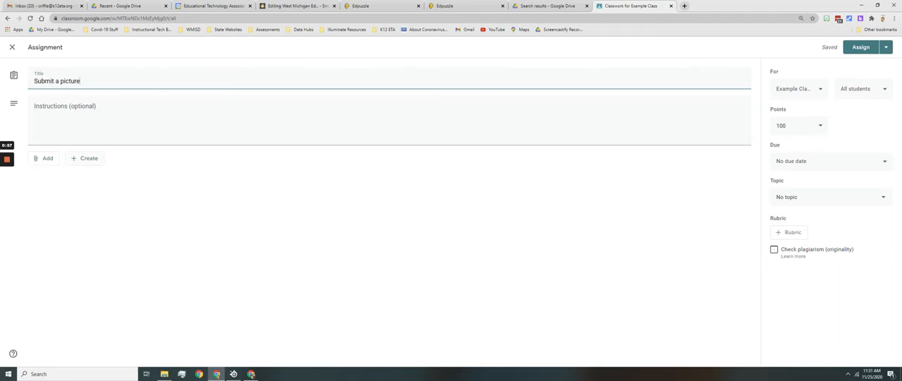
{"action": "left_click", "coordinate": [84, 158]}
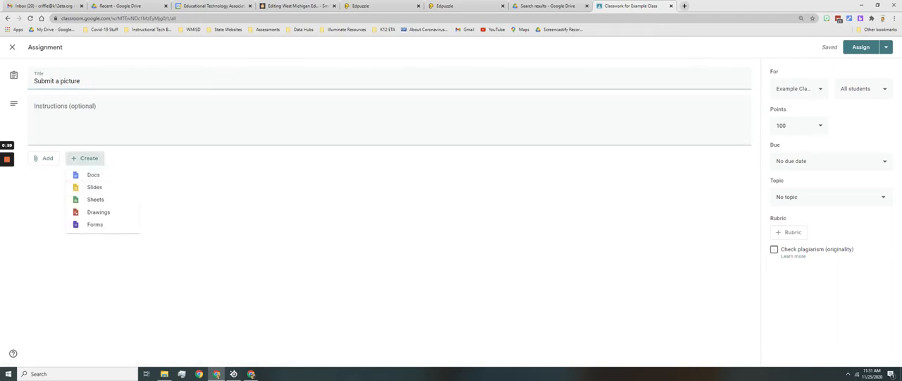
{"action": "left_click", "coordinate": [45, 158]}
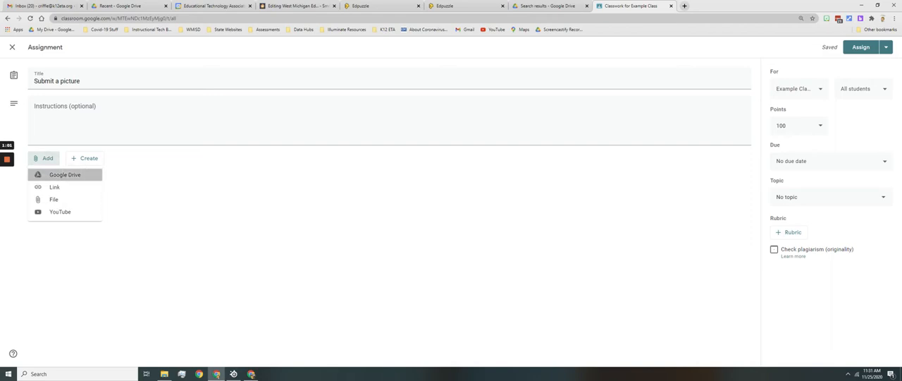
Attach '[Template] Submit a Picture' from Drive as a copy for each student, then assign
{"action": "left_click", "coordinate": [65, 174]}
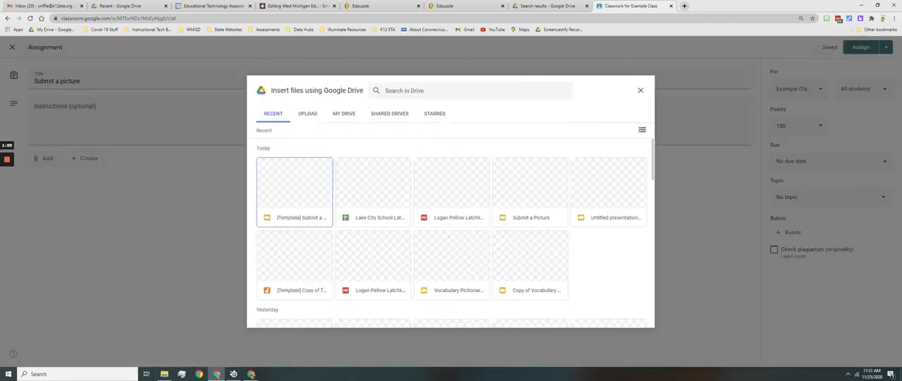
{"action": "left_click", "coordinate": [293, 191]}
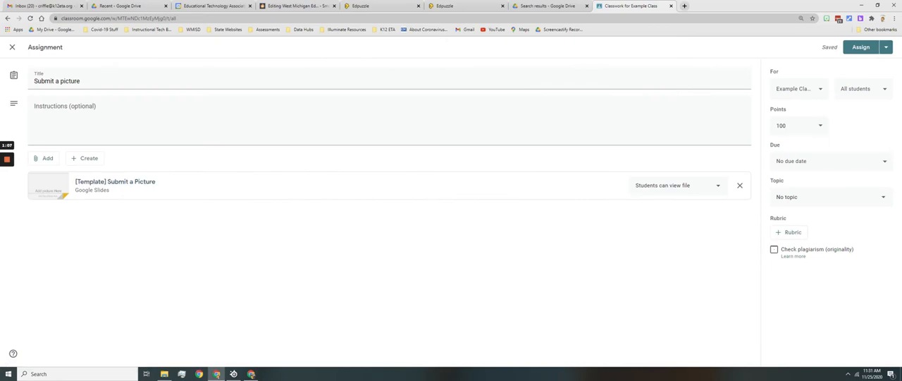
{"action": "left_click", "coordinate": [718, 185]}
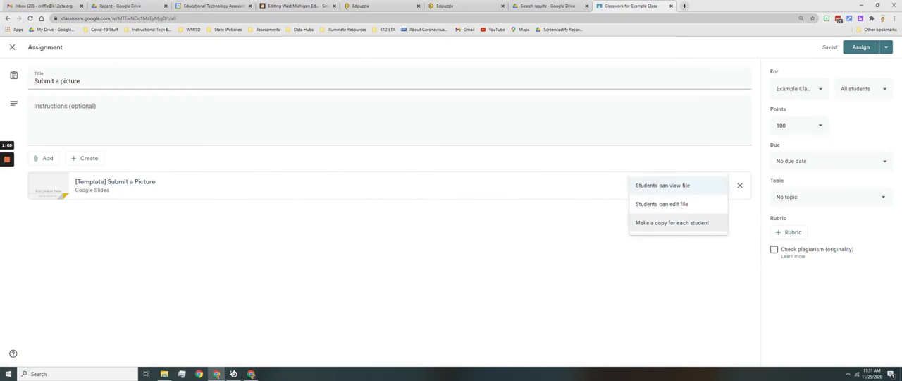
{"action": "left_click", "coordinate": [672, 222]}
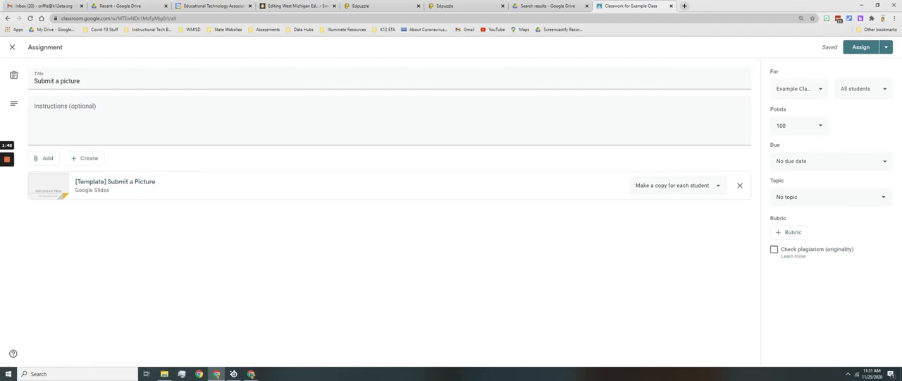
{"action": "left_click", "coordinate": [861, 47]}
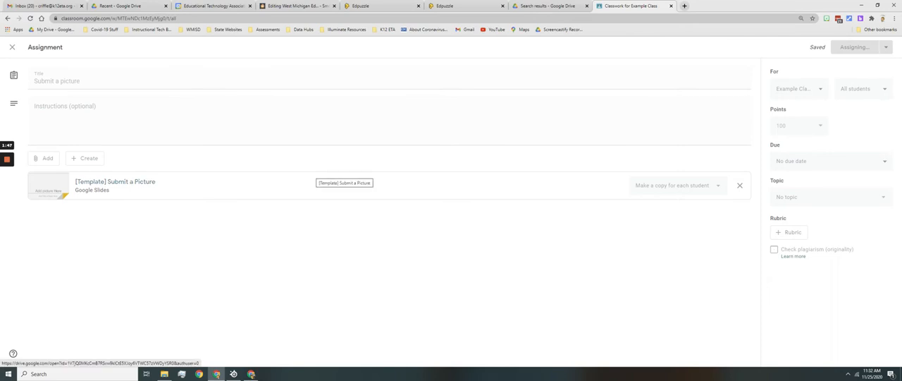
As the student, open the Submit a picture details and the personal Slides copy
{"action": "left_click", "coordinate": [858, 46]}
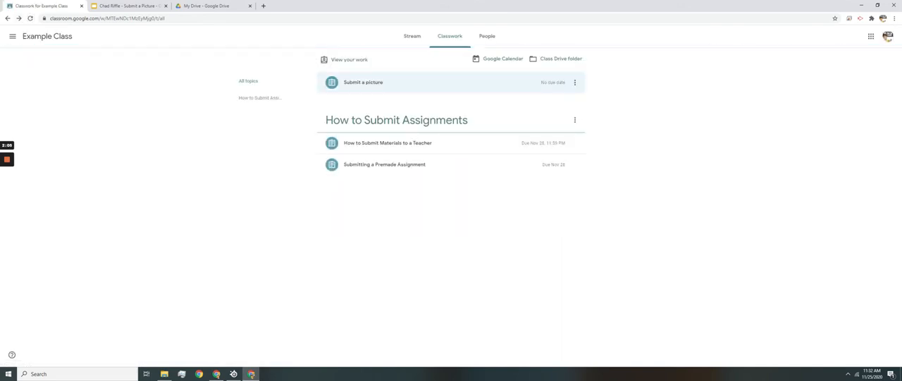
{"action": "left_click", "coordinate": [363, 81]}
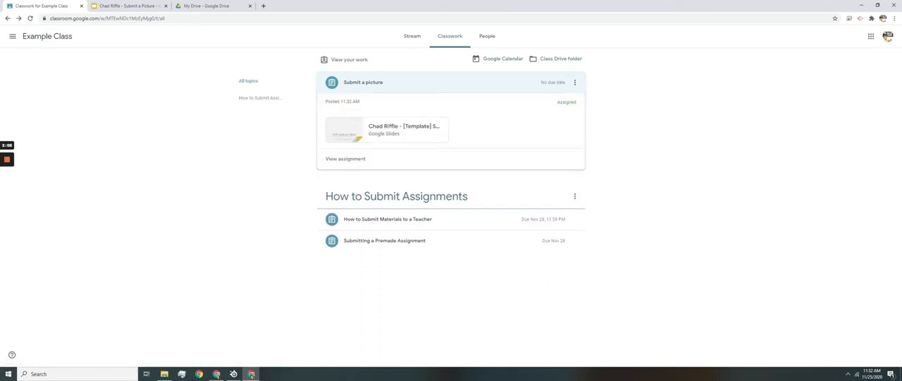
{"action": "mouse_move", "coordinate": [403, 129]}
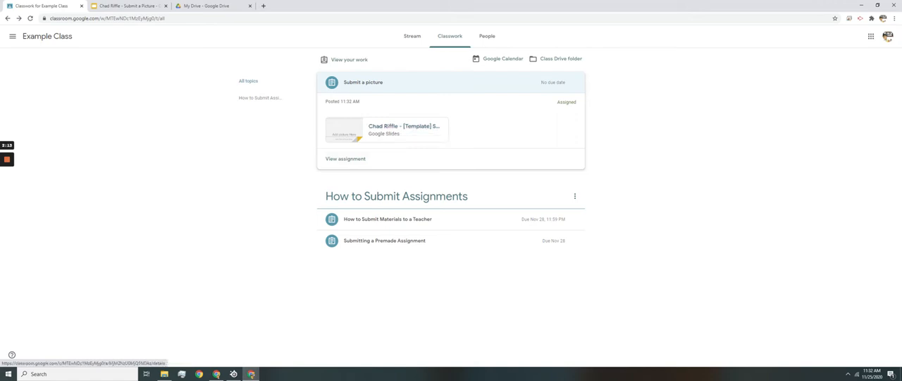
{"action": "left_click", "coordinate": [345, 159]}
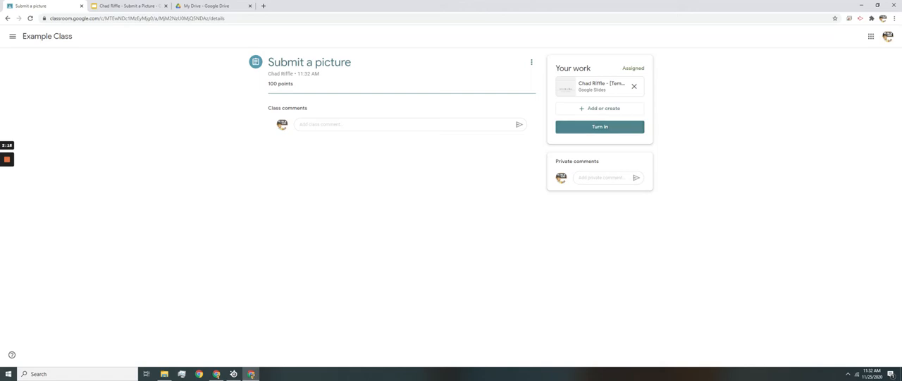
{"action": "left_click", "coordinate": [599, 86]}
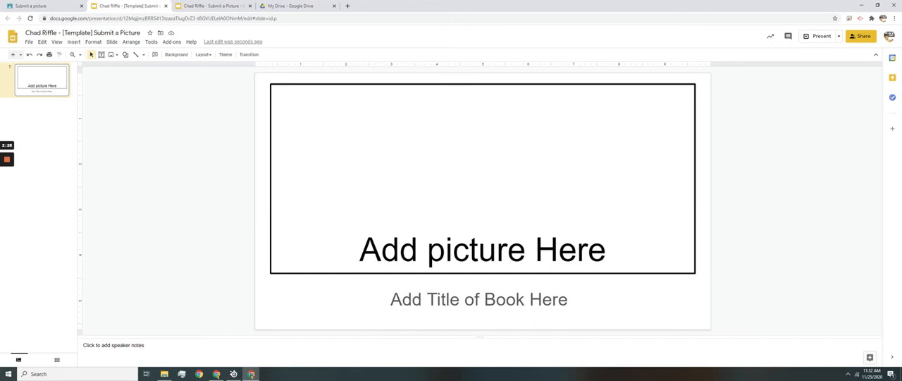
Insert a webcam photo of the held-up book onto the template slide
{"action": "left_click", "coordinate": [73, 41]}
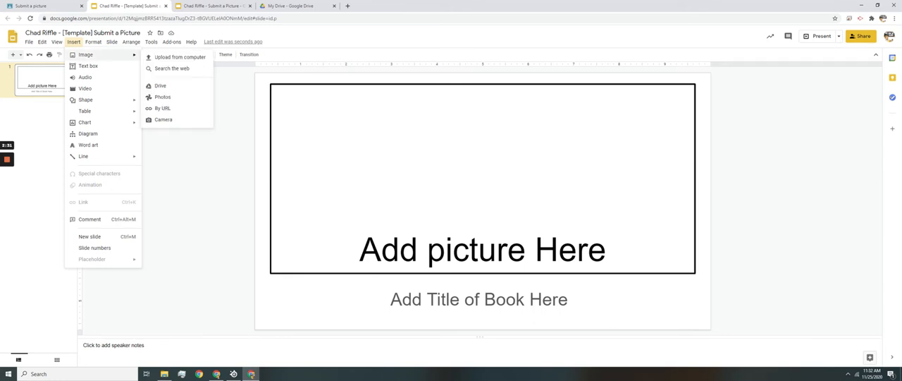
{"action": "mouse_move", "coordinate": [163, 119]}
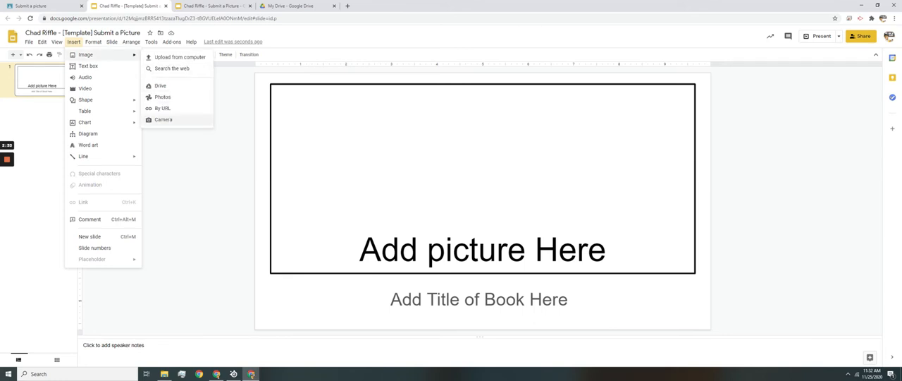
{"action": "left_click", "coordinate": [163, 119]}
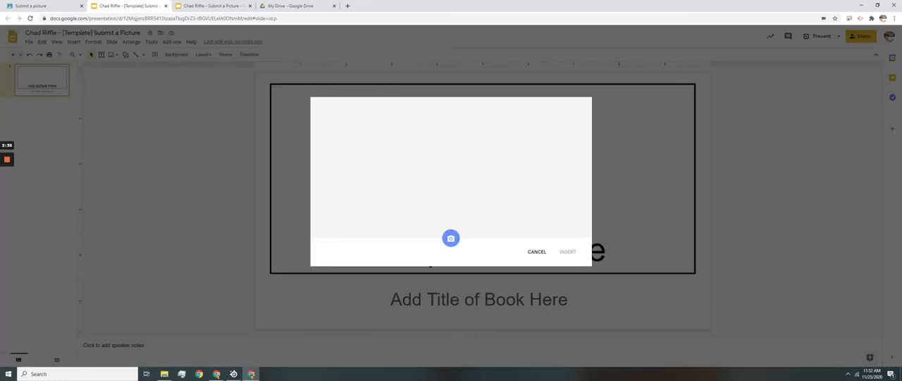
{"action": "left_click", "coordinate": [451, 237]}
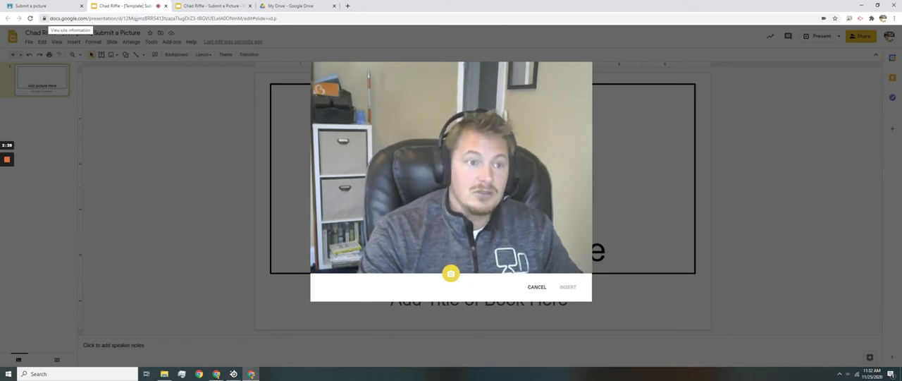
{"action": "left_click", "coordinate": [44, 18]}
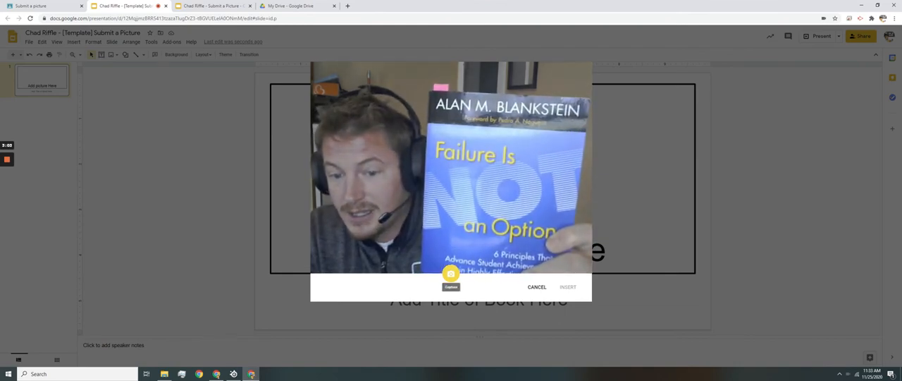
{"action": "left_click", "coordinate": [451, 273]}
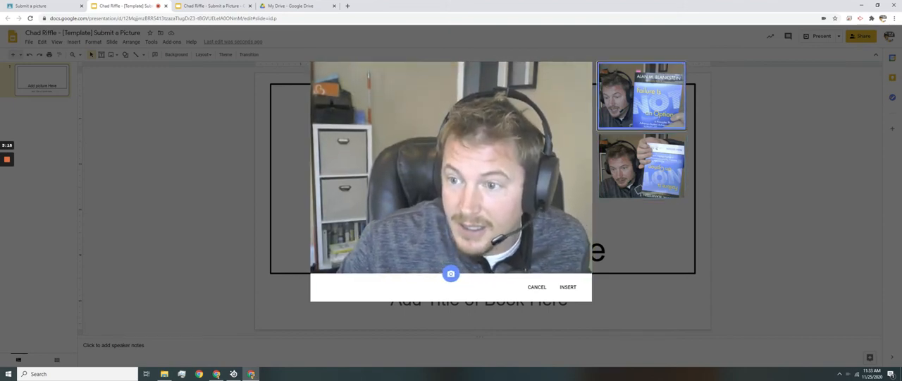
{"action": "left_click", "coordinate": [568, 286]}
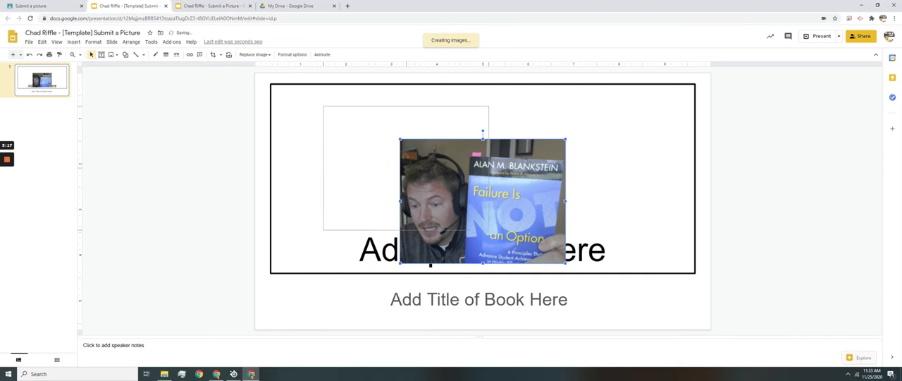
Fit the book photo into the frame and title the slide 'Failure is ..'
{"action": "left_click_drag", "start_coordinate": [482, 201], "coordinate": [402, 148]}
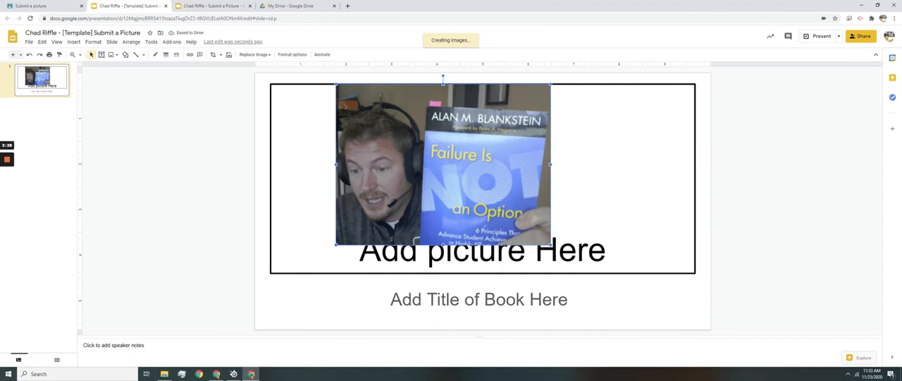
{"action": "left_click_drag", "start_coordinate": [550, 245], "coordinate": [590, 277]}
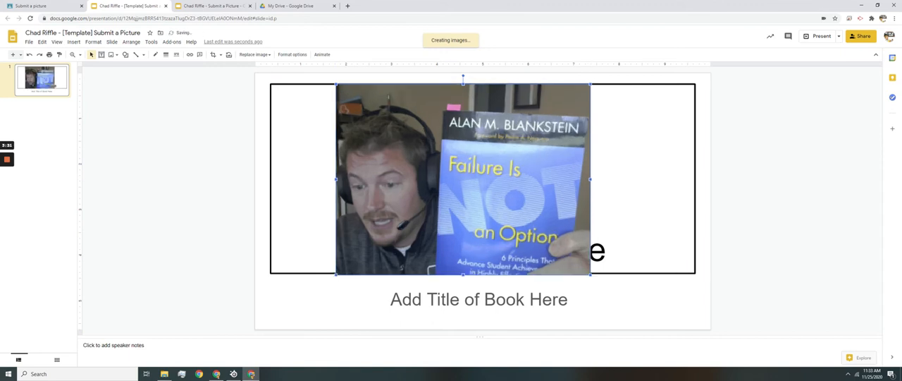
{"action": "left_click", "coordinate": [479, 298]}
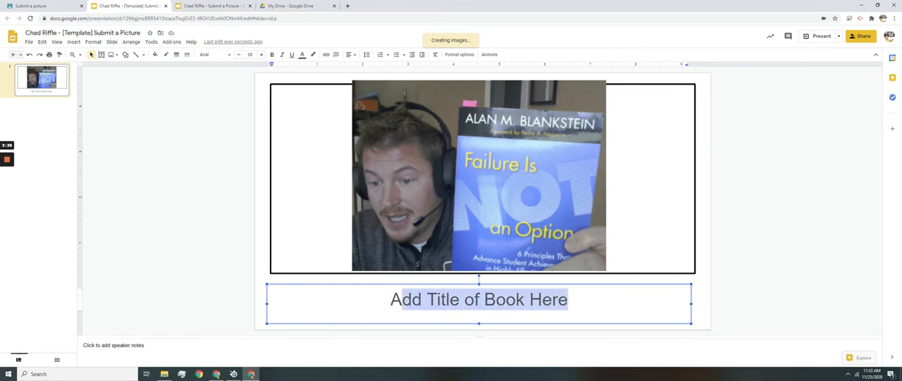
{"action": "type", "text": "Fa"}
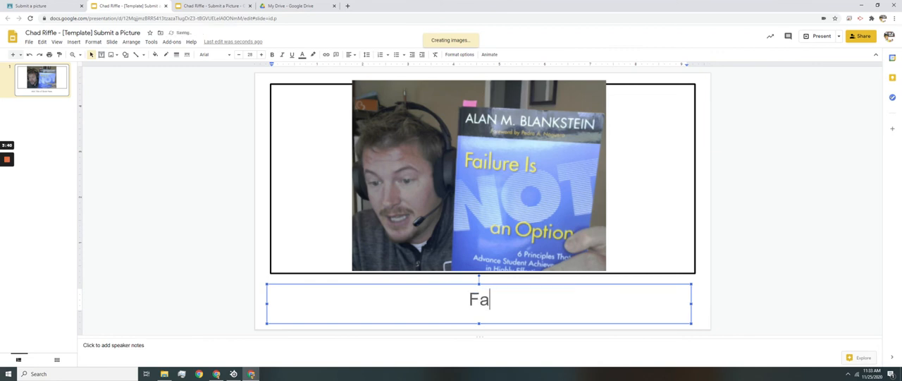
{"action": "type", "text": "ilure is"}
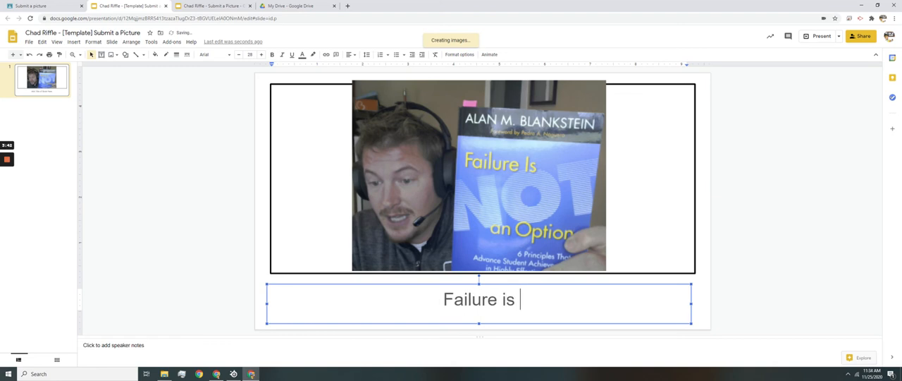
{"action": "type", "text": ".."}
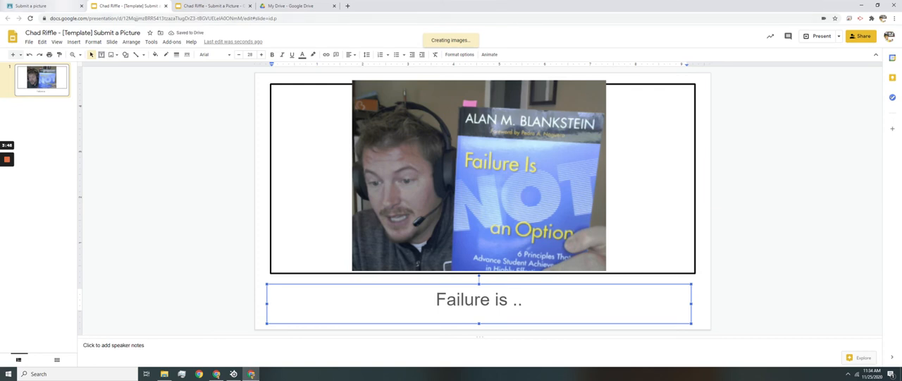
{"action": "left_click", "coordinate": [31, 6]}
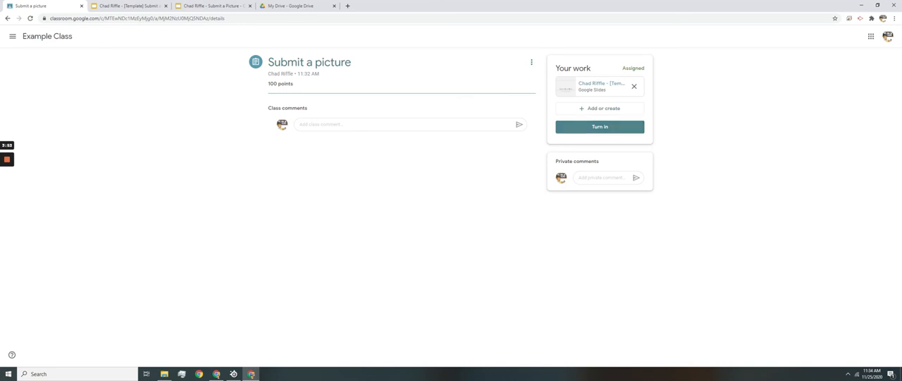
Turn in the Submit a picture slides and confirm the submission
{"action": "left_click", "coordinate": [599, 127]}
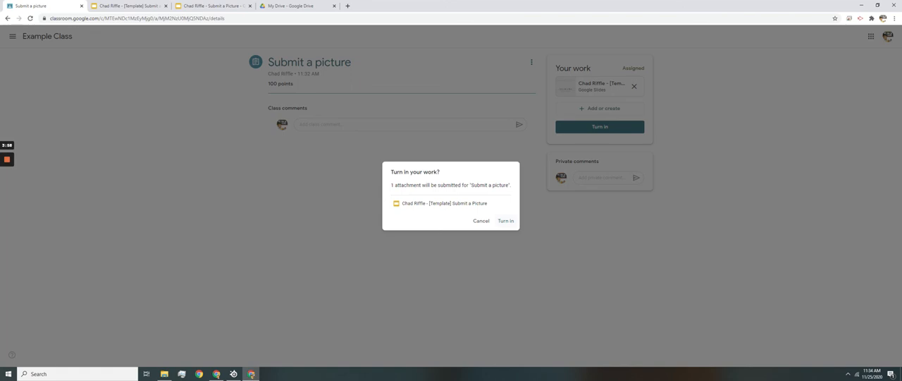
{"action": "left_click", "coordinate": [506, 221]}
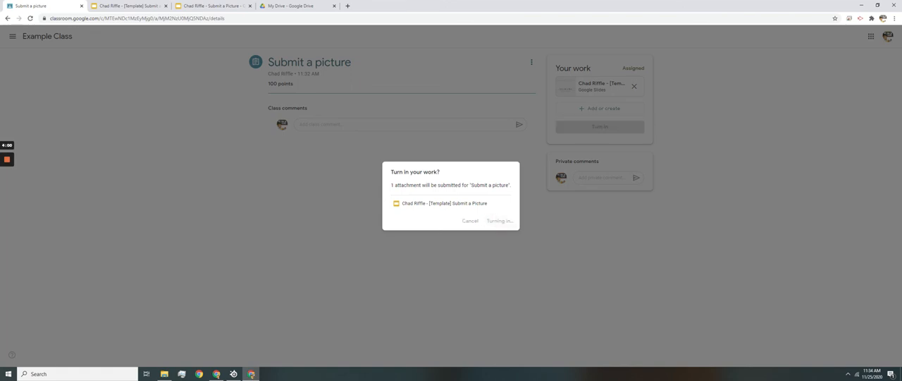
{"action": "left_click", "coordinate": [499, 220]}
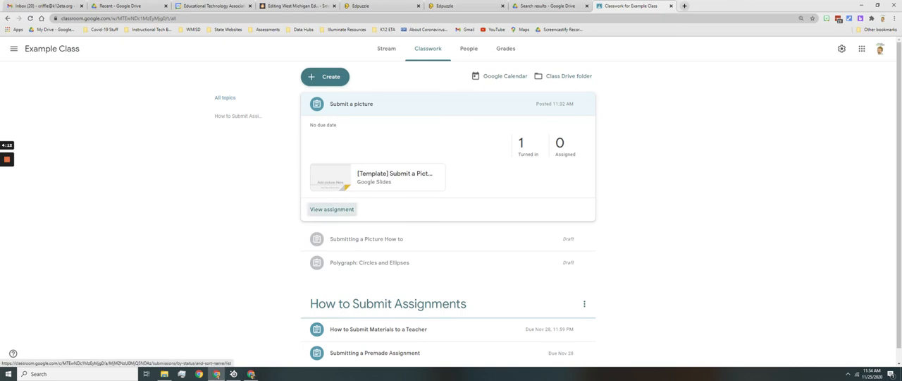
As teacher, open the student's turned-in slide in the grading view
{"action": "left_click", "coordinate": [332, 209]}
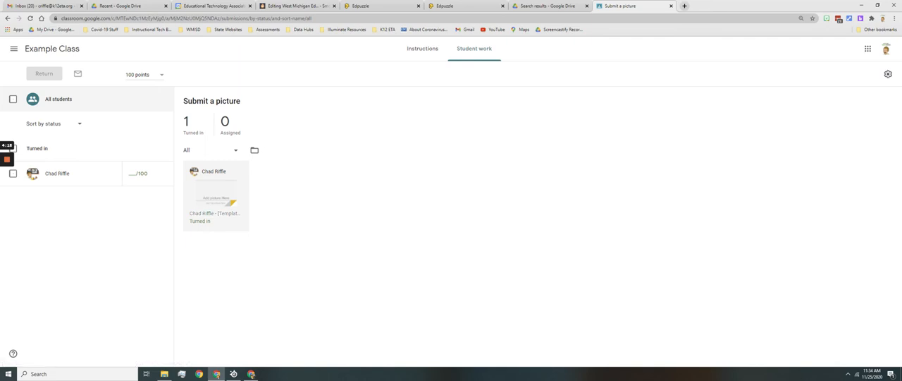
{"action": "mouse_move", "coordinate": [215, 194]}
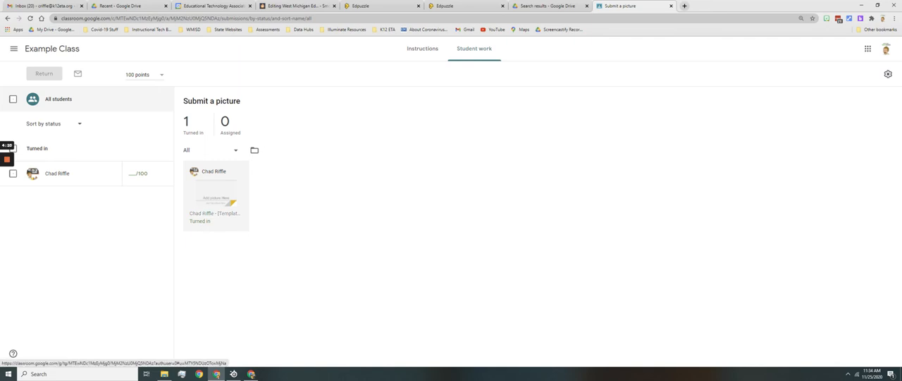
{"action": "mouse_move", "coordinate": [215, 197]}
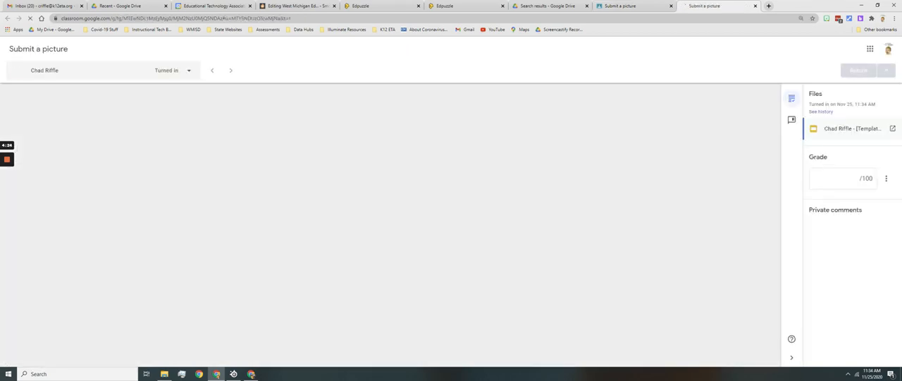
{"action": "left_click", "coordinate": [851, 129]}
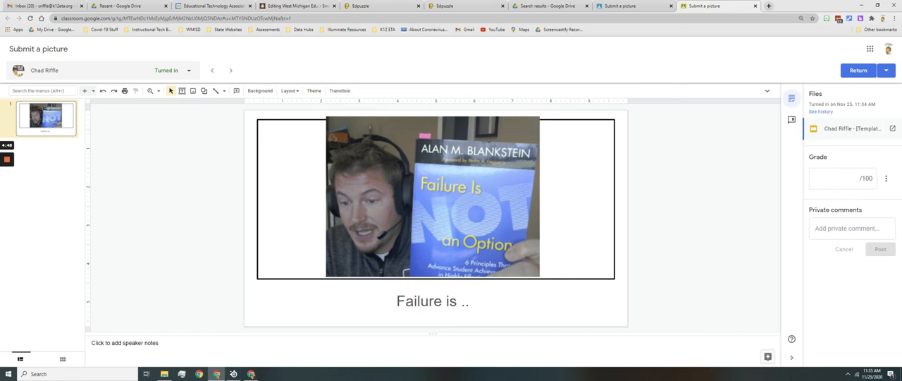
{"action": "mouse_move", "coordinate": [704, 5]}
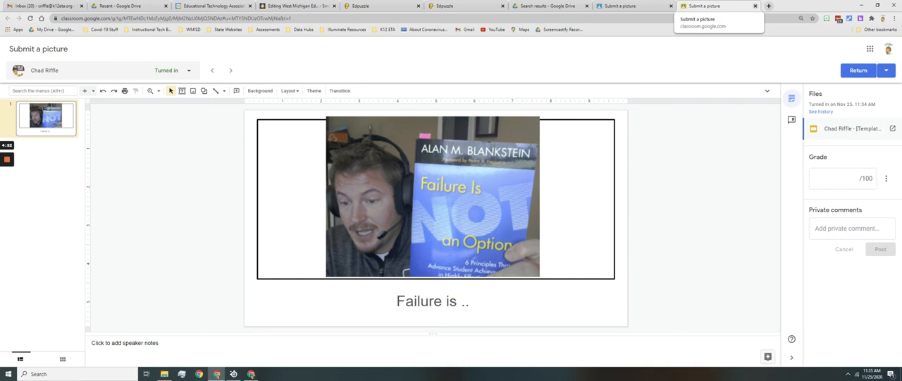